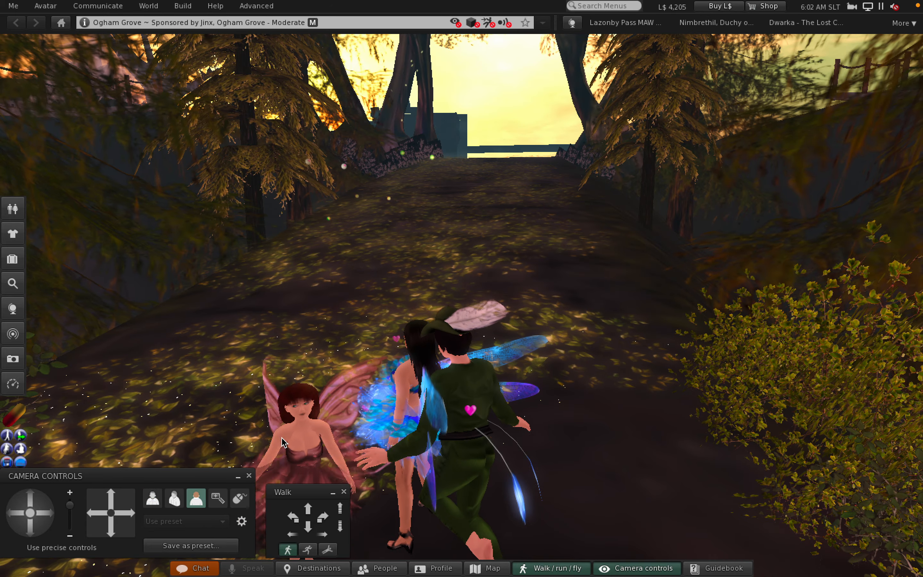
Walk the avatar down the forest path to the Fantasy Faire donation vendor boards.
left_click(322, 516)
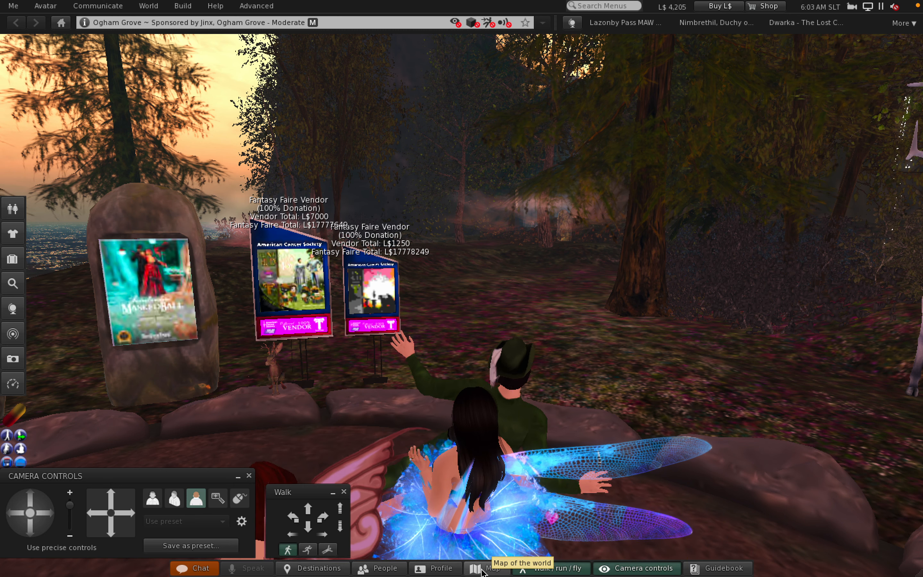
Walk the avatars off the vendor clearing onto the rocky stream path.
left_click(487, 568)
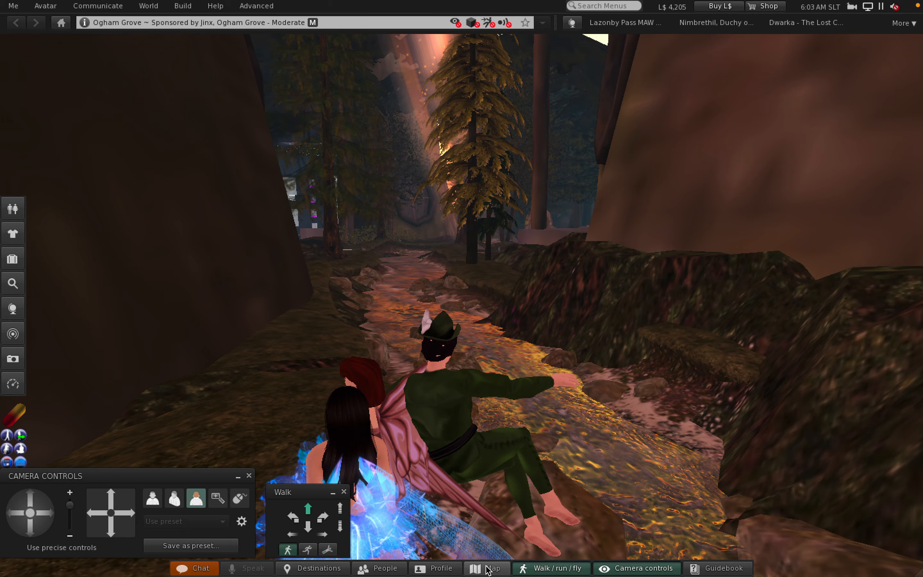
Walk forward up the stream to the red barn buildings under the Contraption sponsor sign.
key("W")
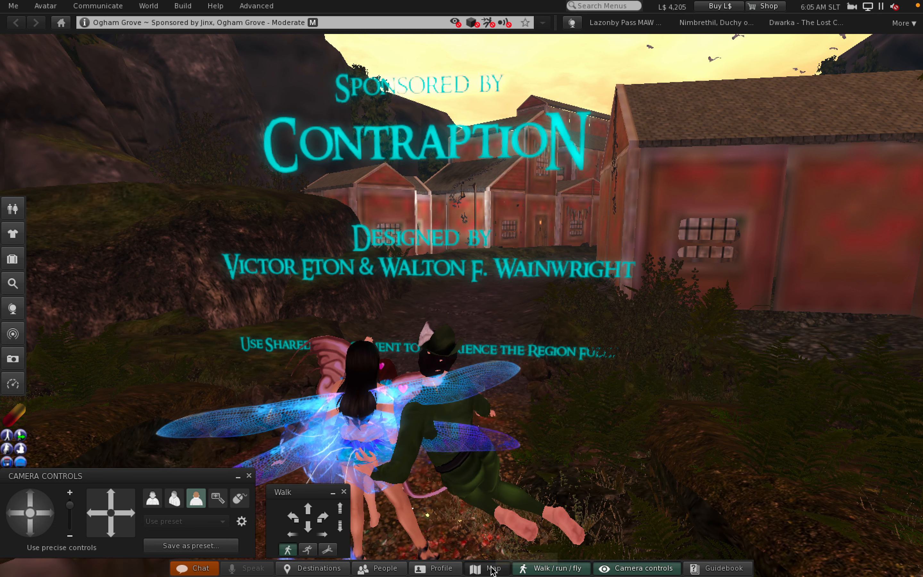
left_click(486, 568)
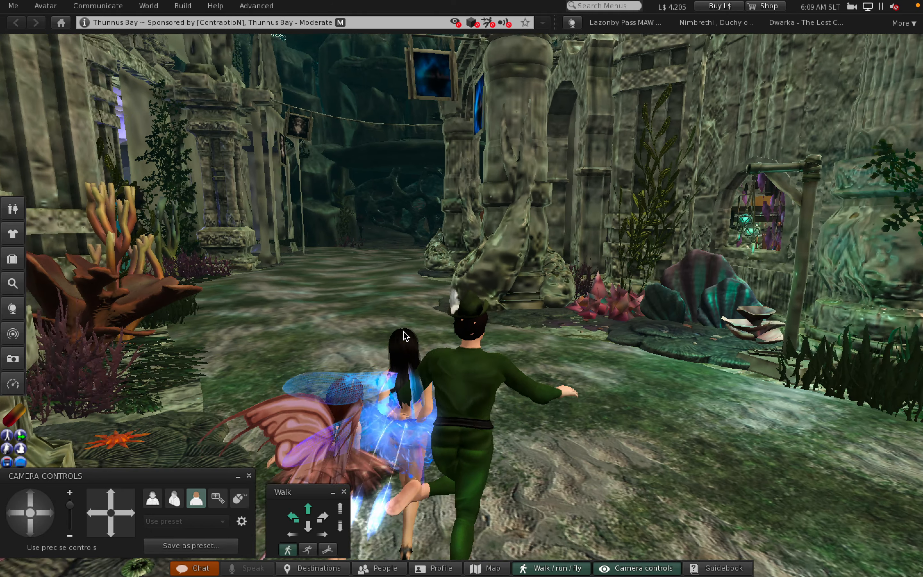
Keep walking forward along the stone path toward the ruin archways in Thunnus Bay.
key("W")
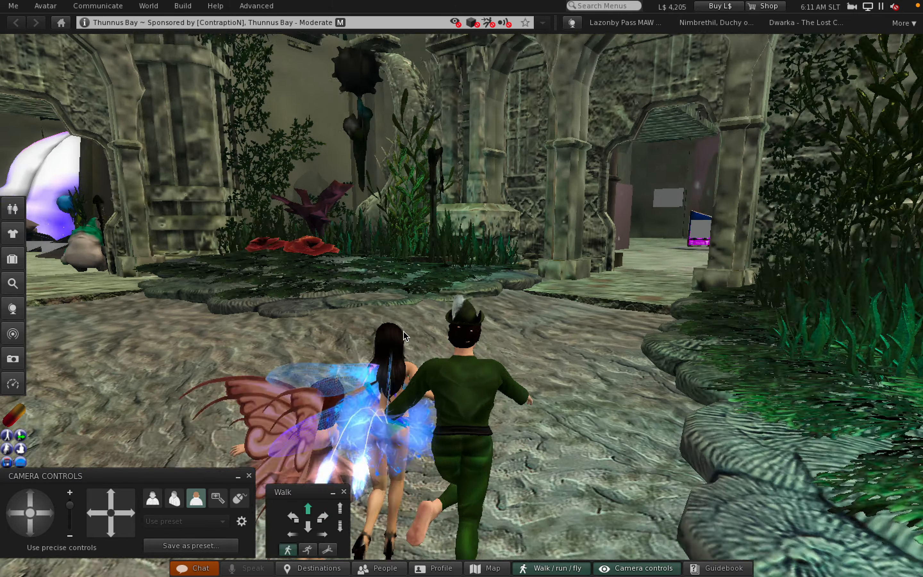
Switch to Fly mode and rise above the sunken temple overlooking the underwater ruins.
left_click(490, 568)
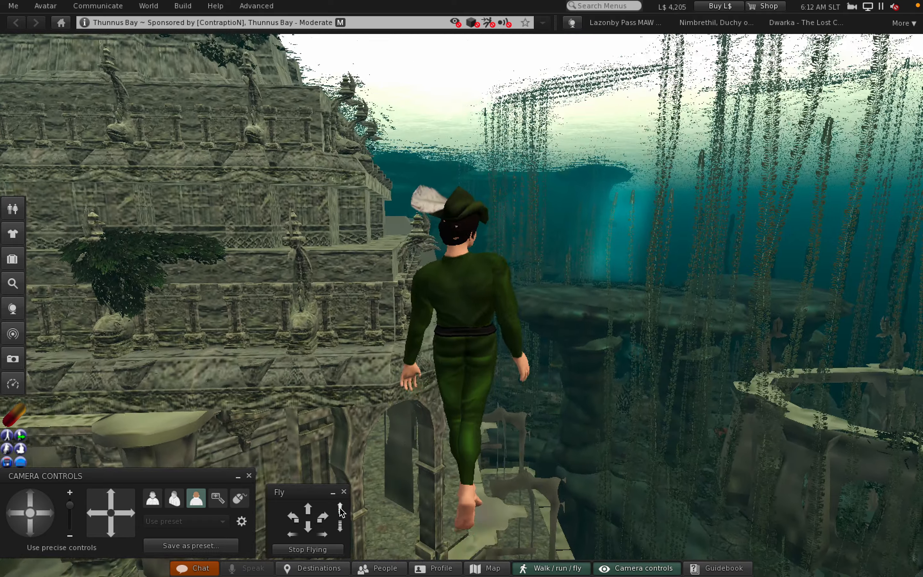
Fly toward the forested hills and descend onto the rocky slope beneath the cliffs.
left_click(307, 507)
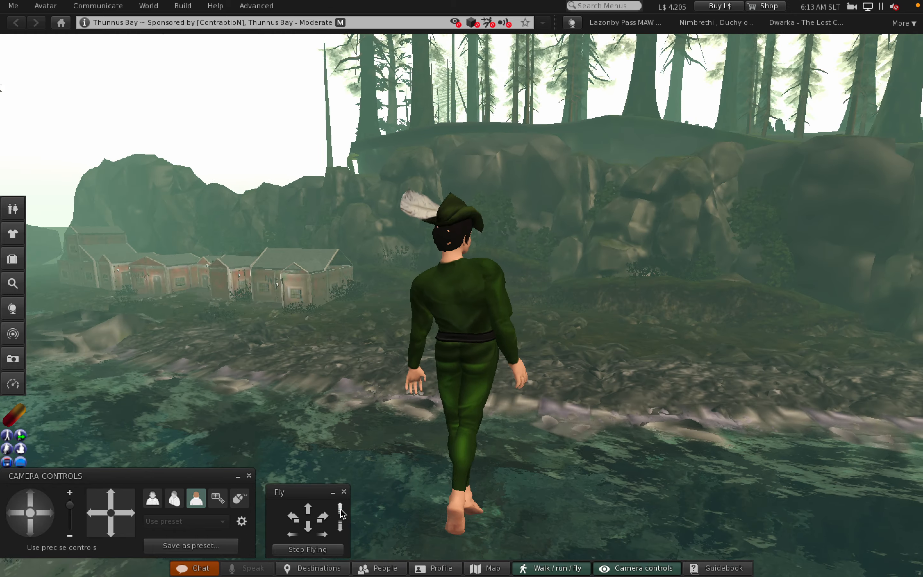
left_click(308, 508)
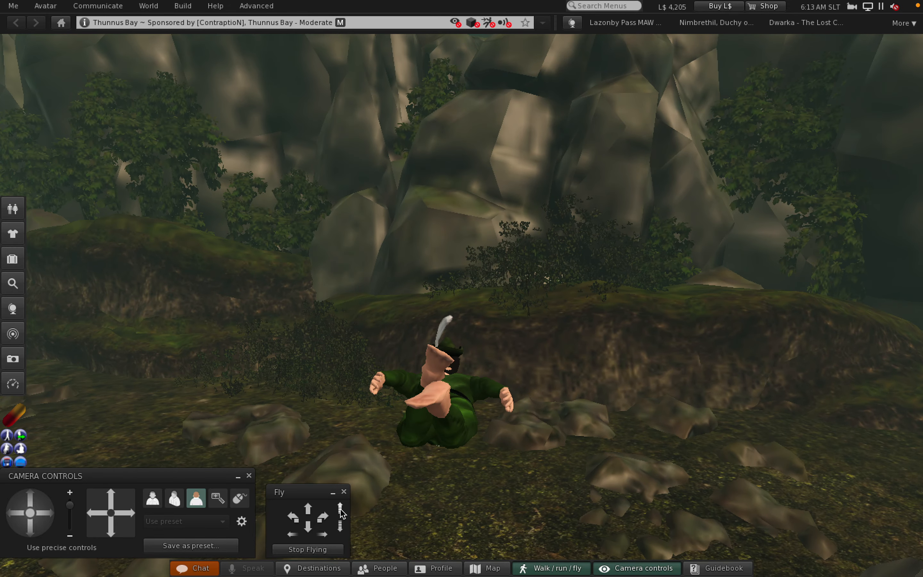
Stop flying and walk on foot through the Hope's Wish redwood forest.
left_click(339, 508)
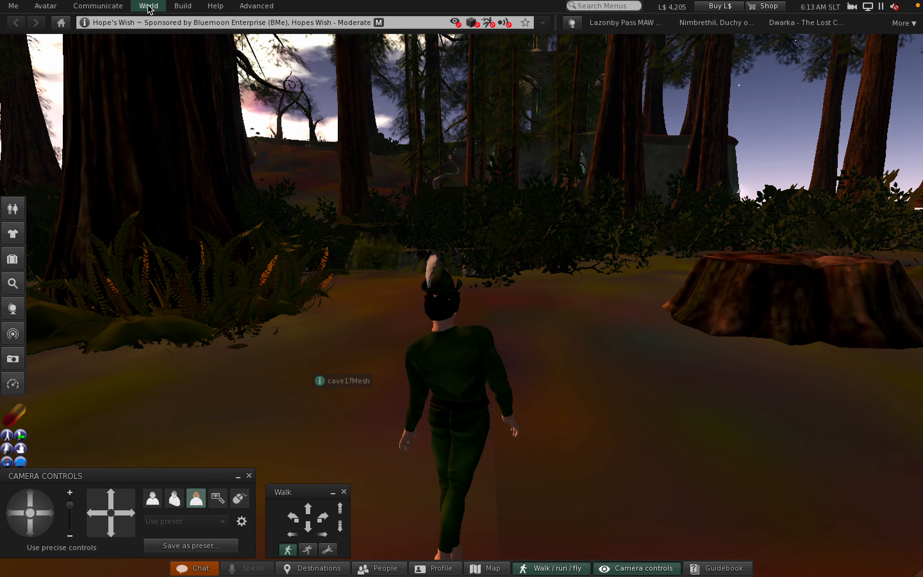
From the Friends list, offer the first online friend a teleport to Hopes Wish.
left_click(99, 6)
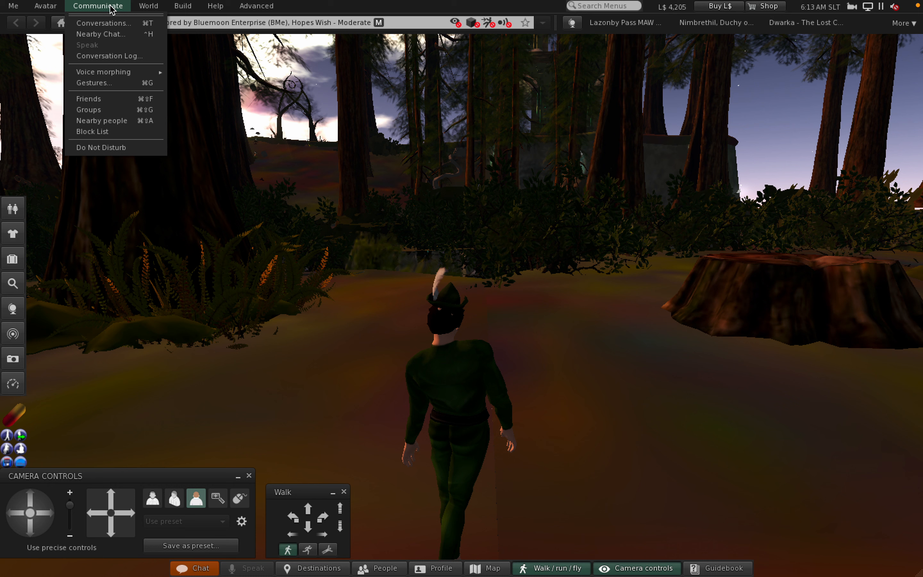
mouse_move(92, 101)
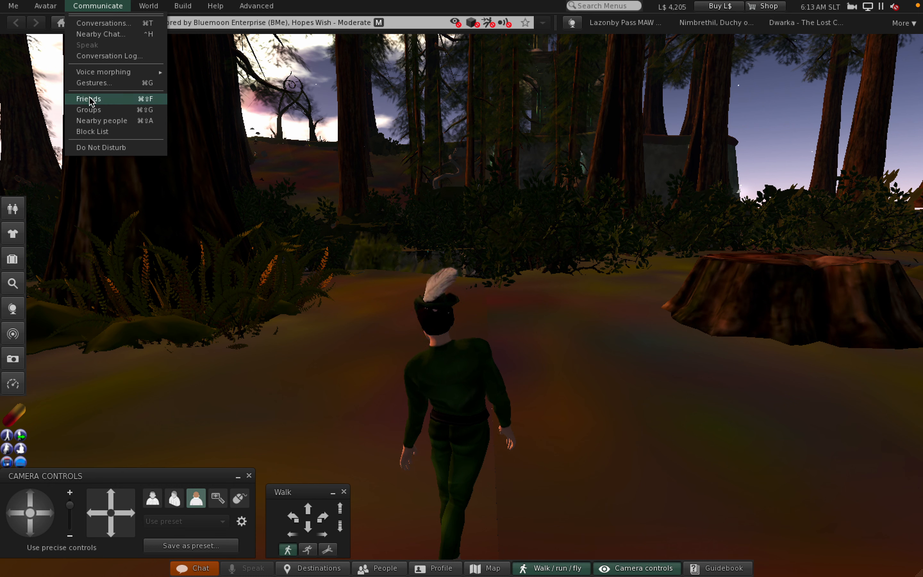
left_click(88, 99)
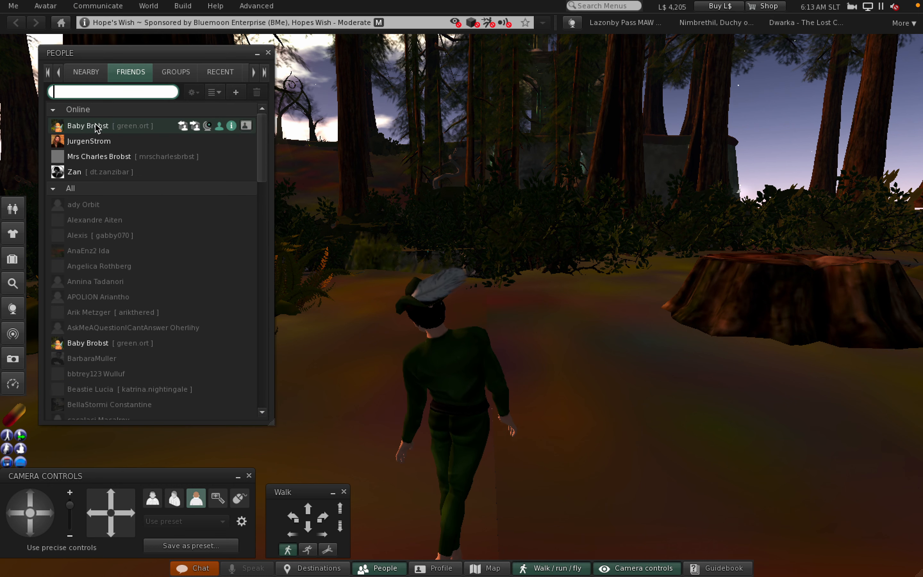
right_click(93, 126)
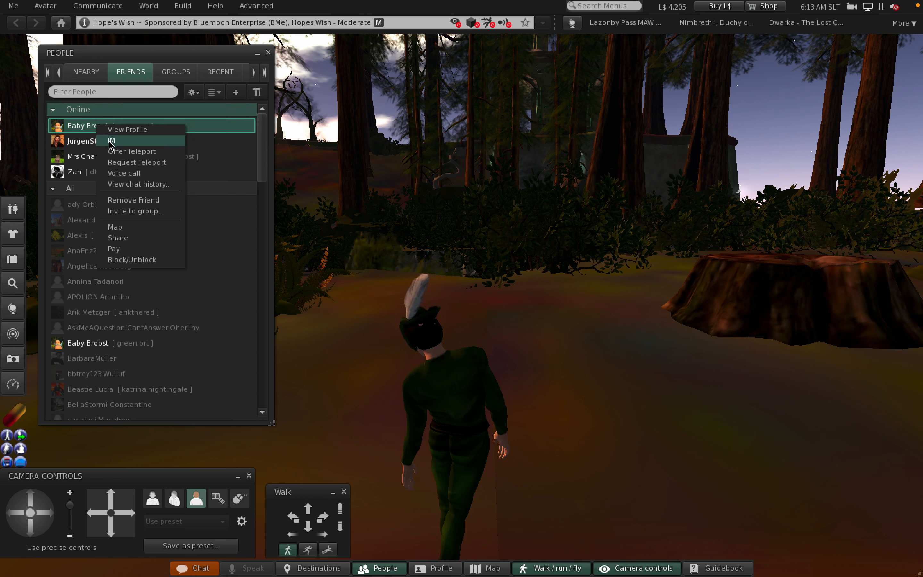
left_click(132, 152)
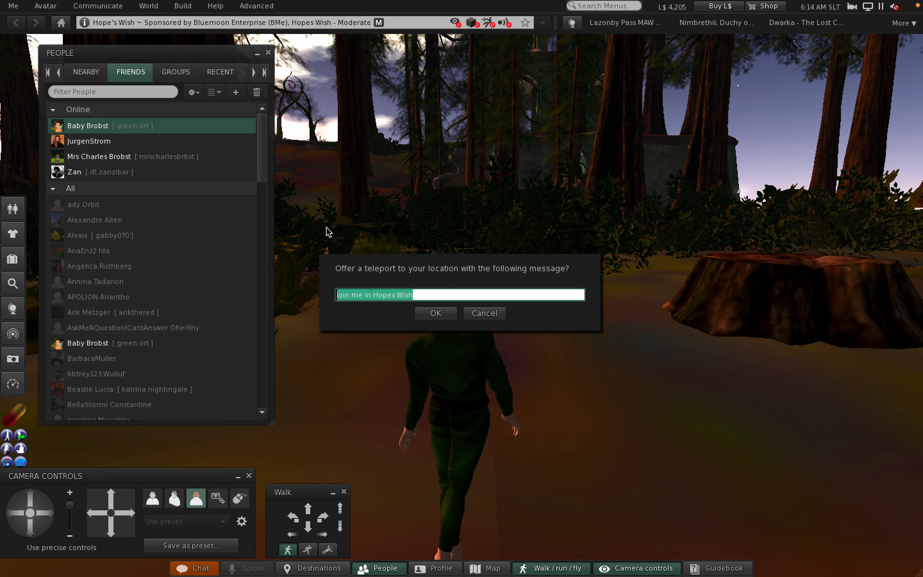
left_click(436, 313)
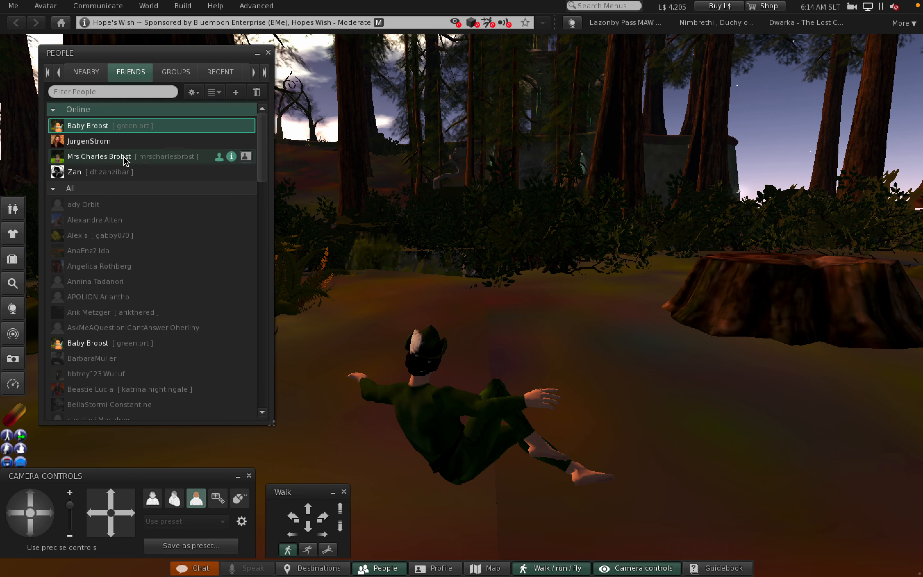
Offer the second online friend a teleport to Hopes Wish with the default message.
right_click(119, 160)
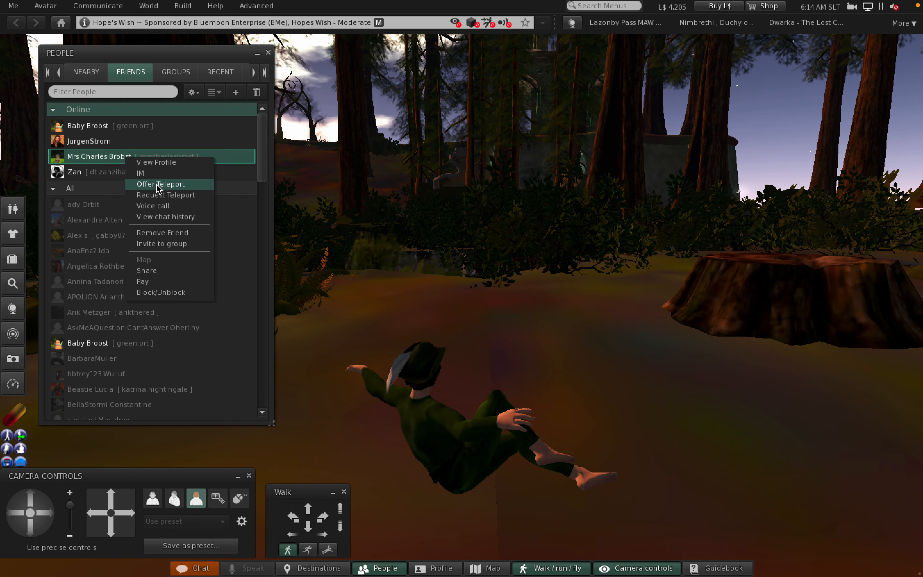
left_click(160, 184)
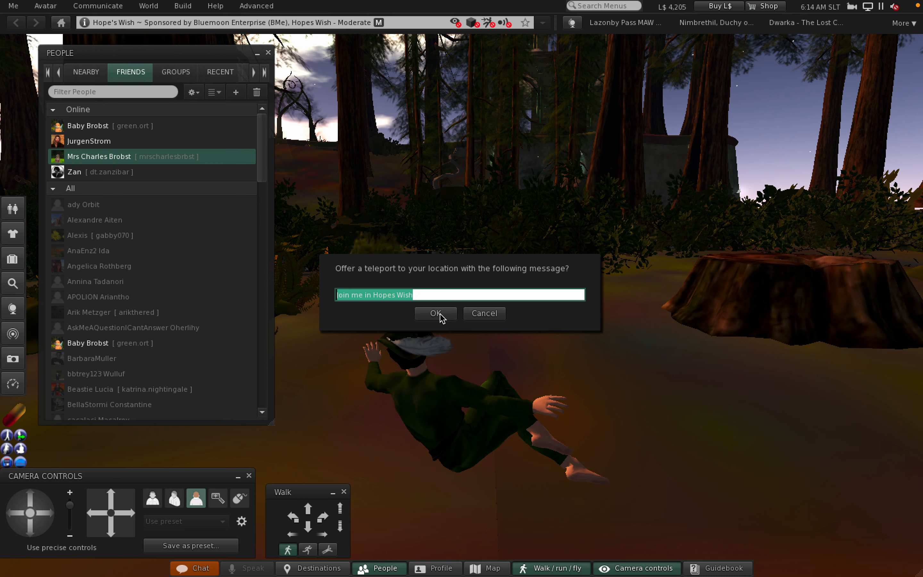
left_click(435, 313)
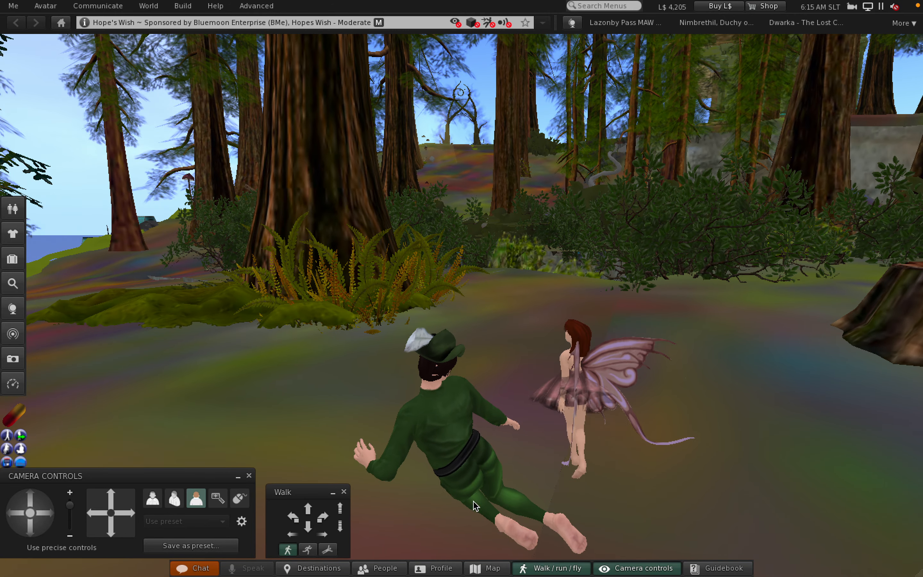
Bring up the World Map to review the route around Hopes Wish.
left_click(486, 569)
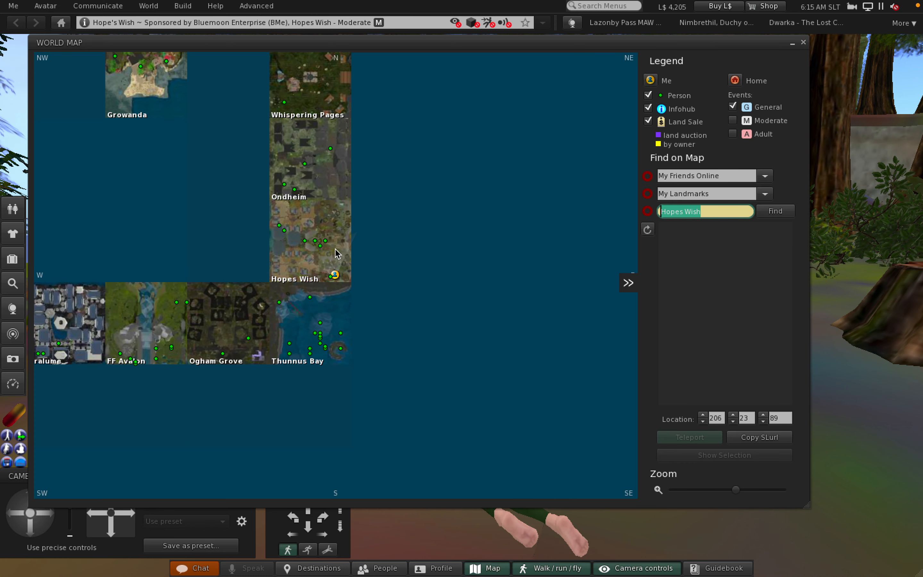
mouse_move(339, 252)
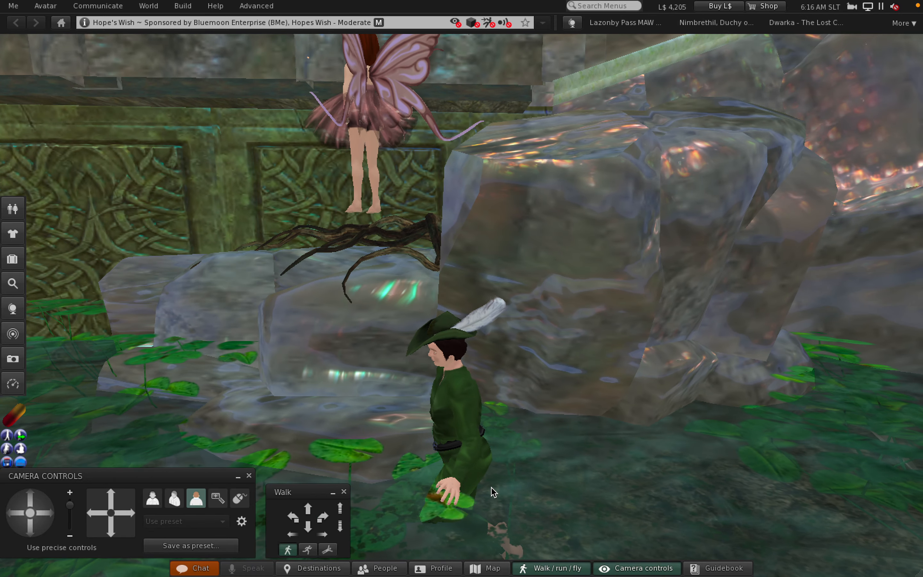
Fly up the stone steps to the framed portal gate and land on the mosaic plaza.
left_click(307, 507)
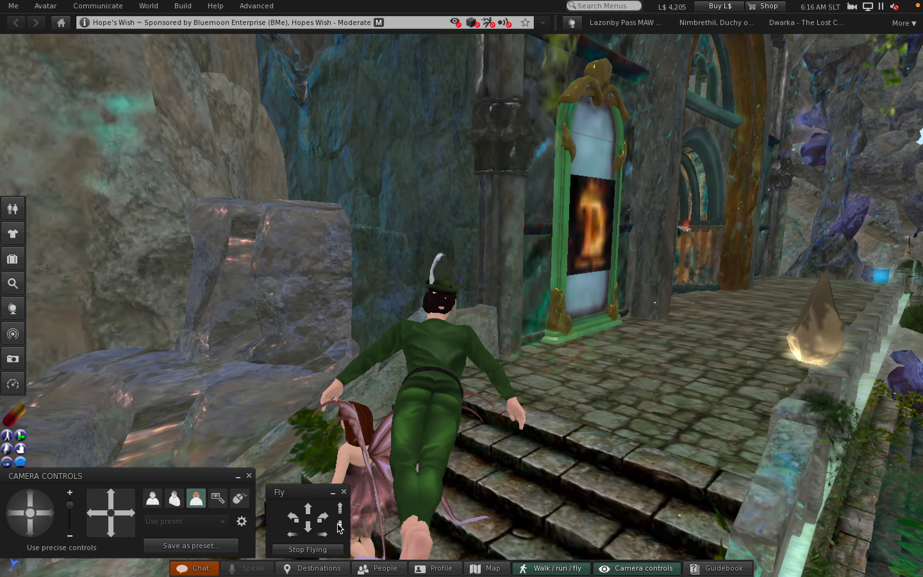
left_click(326, 550)
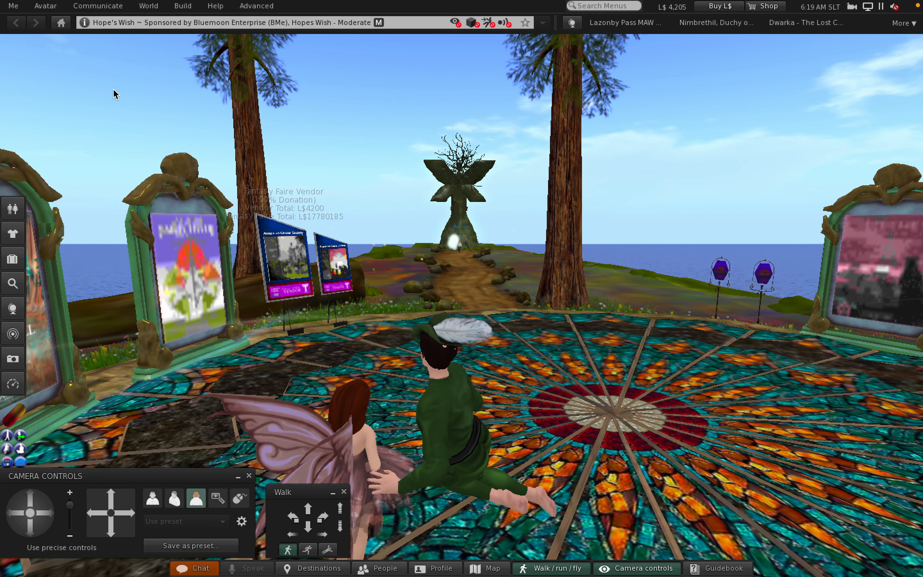
Offer a teleport to an online friend via Communicate > Friends, confirm it, and dismiss the People floater.
left_click(99, 6)
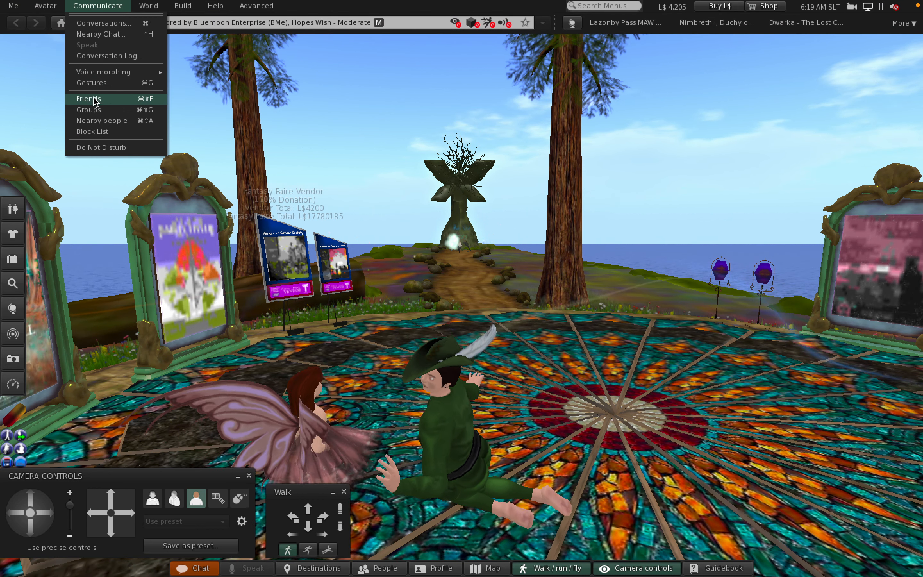
left_click(88, 99)
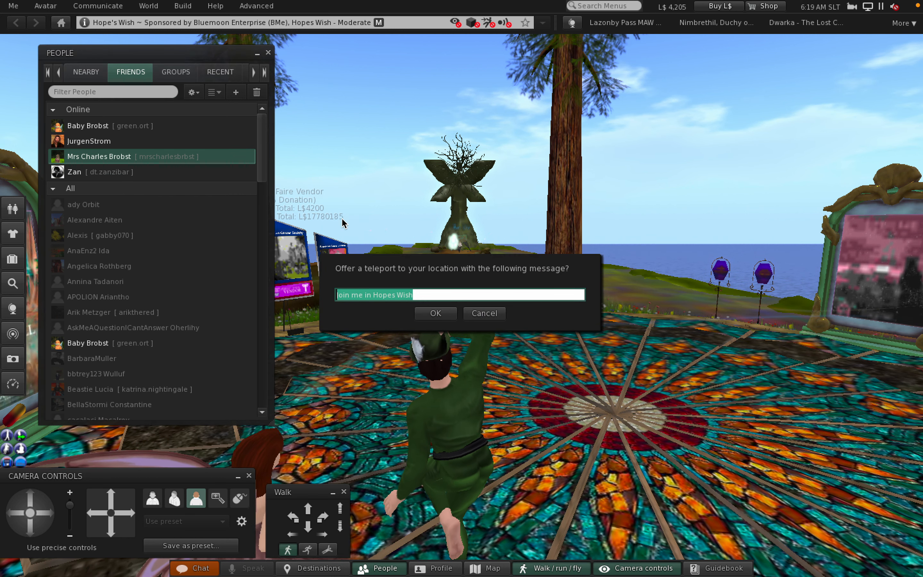
left_click(435, 313)
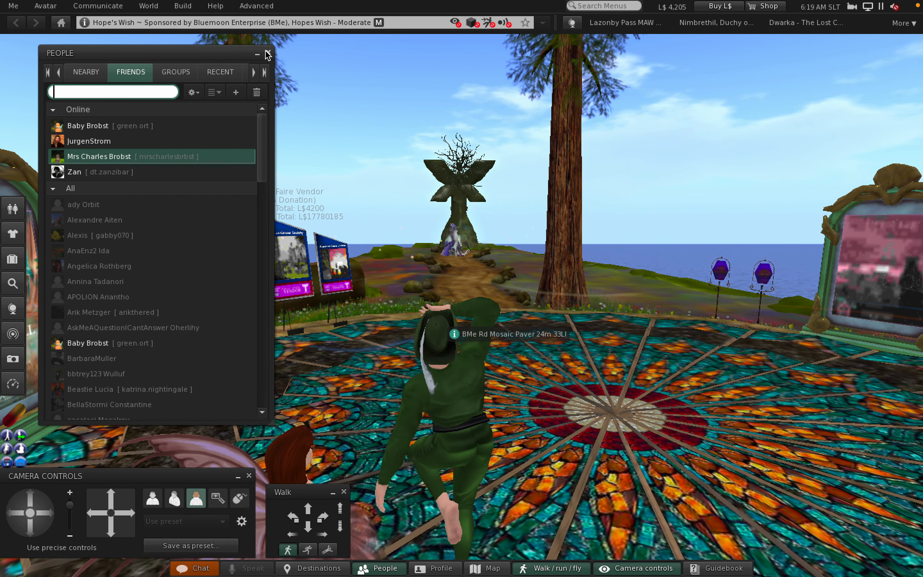
left_click(269, 54)
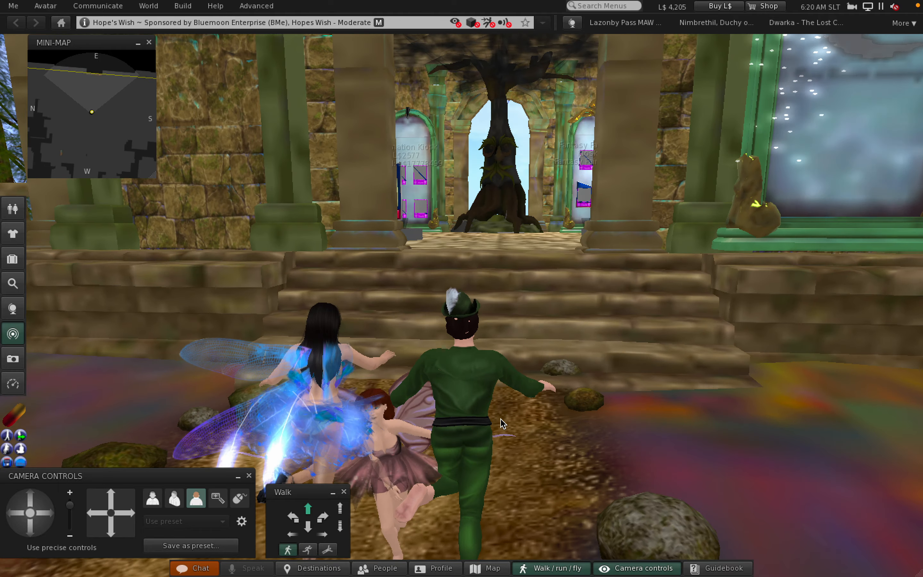
key("W")
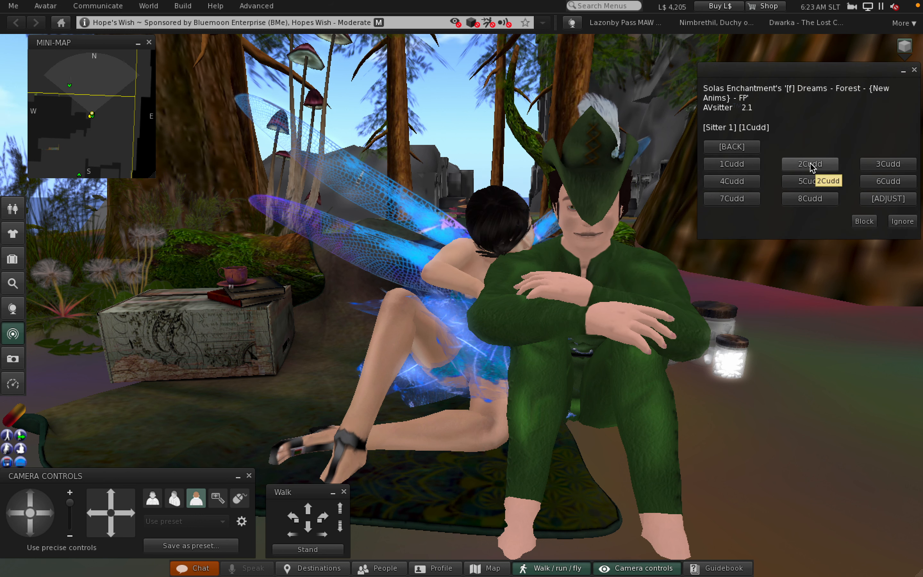
Step the seated couple through cuddle poses 3Cudd to 8Cudd in the AVsitter menu.
left_click(810, 164)
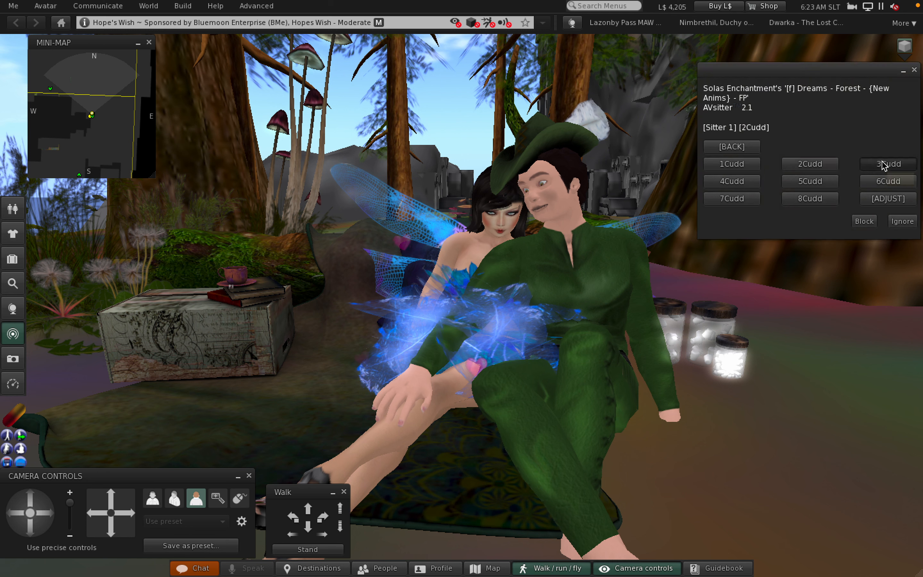
left_click(887, 164)
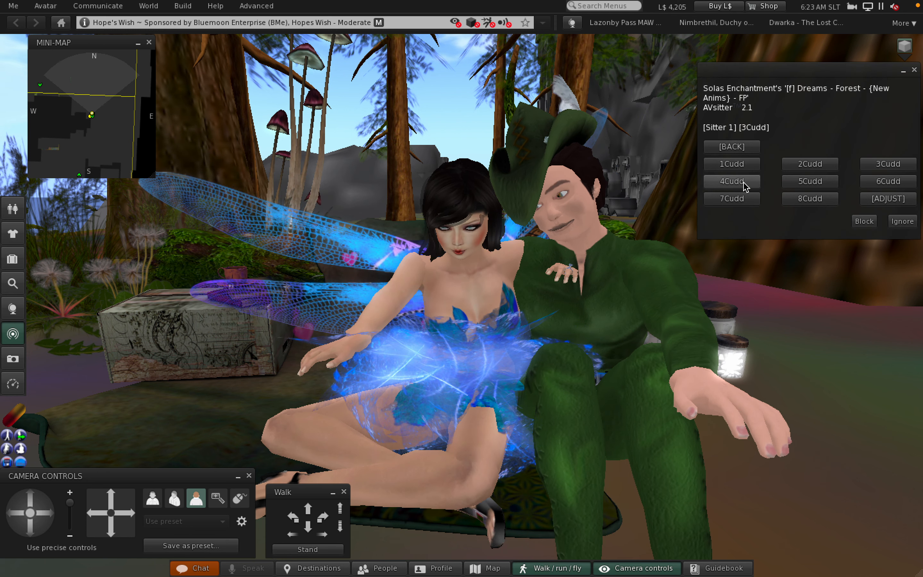
left_click(732, 181)
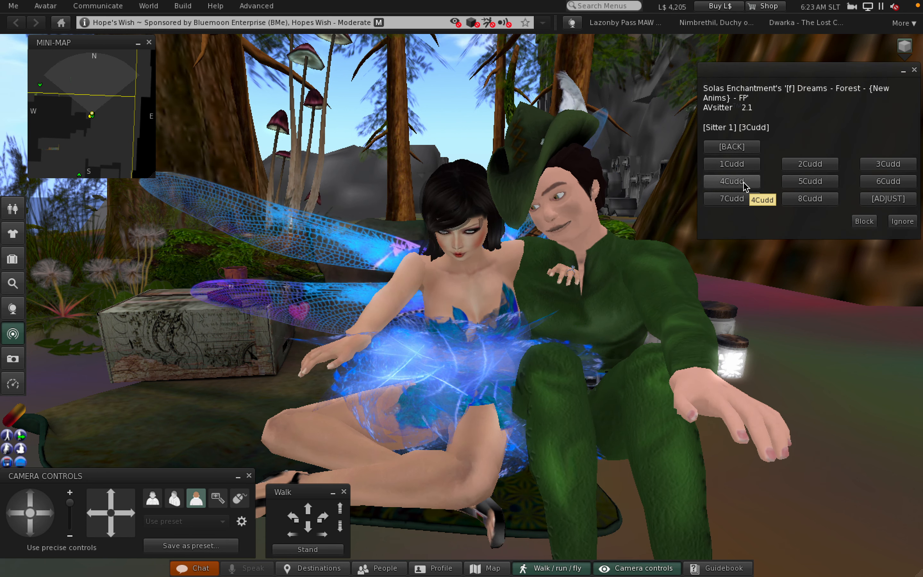
left_click(810, 181)
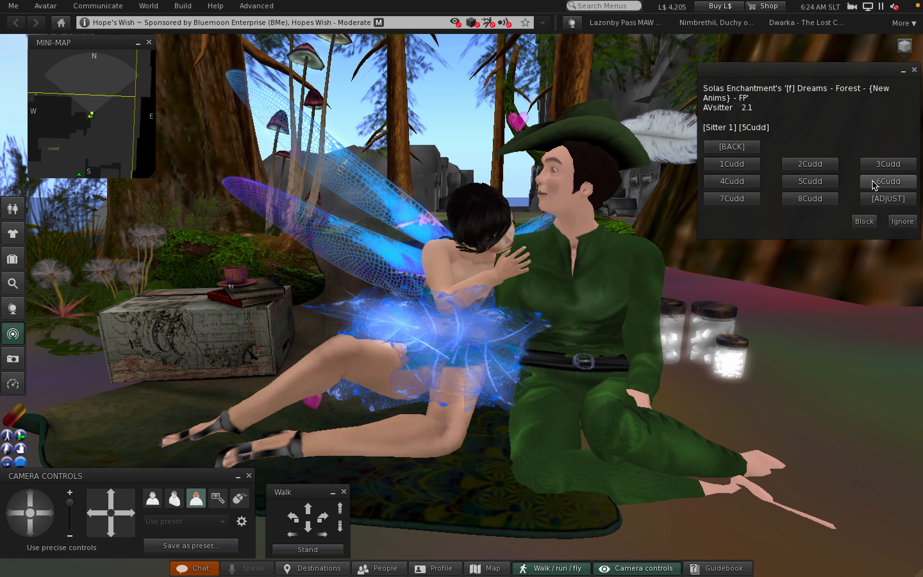
left_click(888, 181)
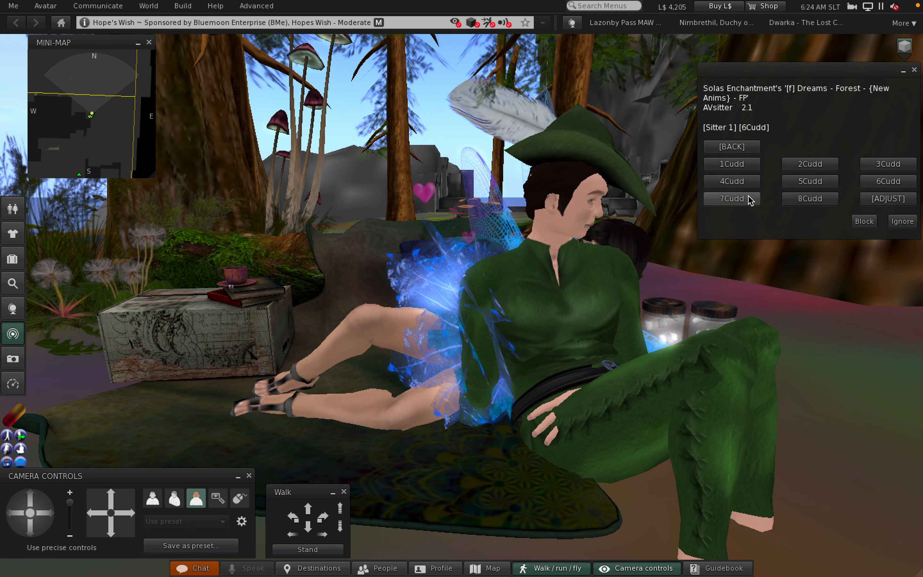
left_click(732, 199)
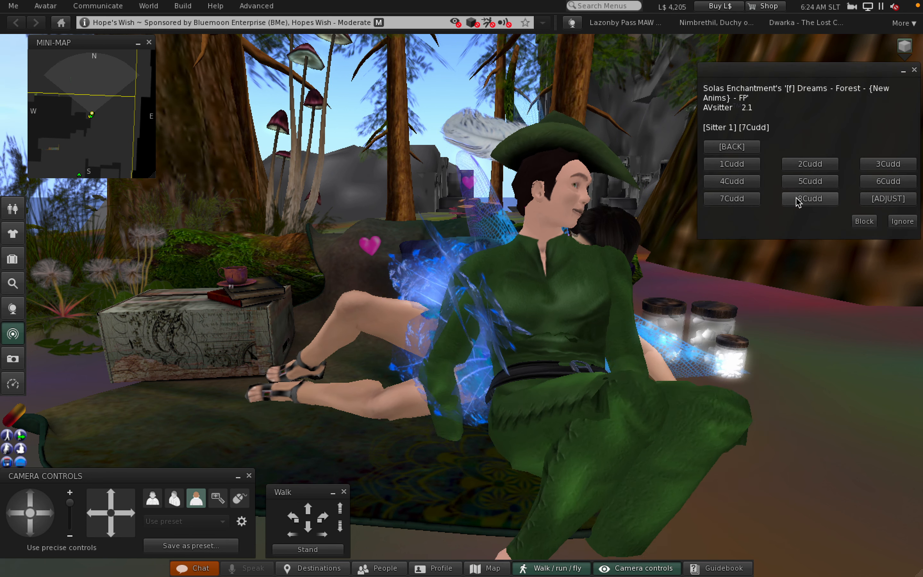
left_click(810, 198)
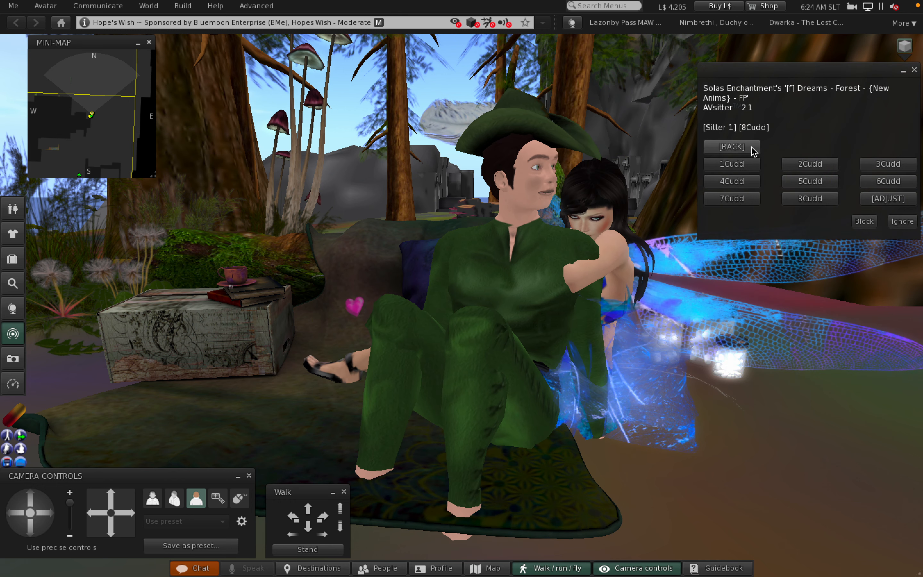
From Cuddles*, run the SEQcudd sequence, try 4Cudd, and bring up the Adults1* submenu.
left_click(732, 147)
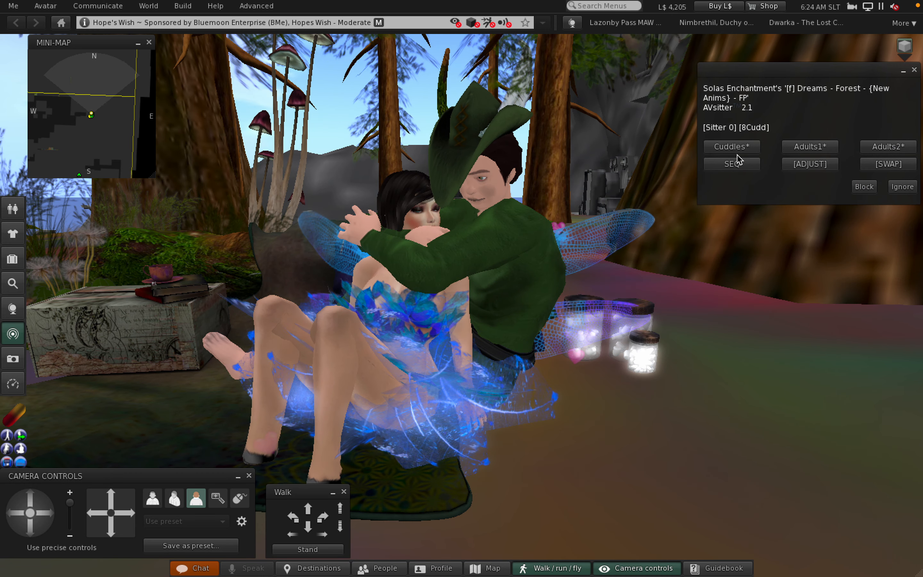
left_click(732, 147)
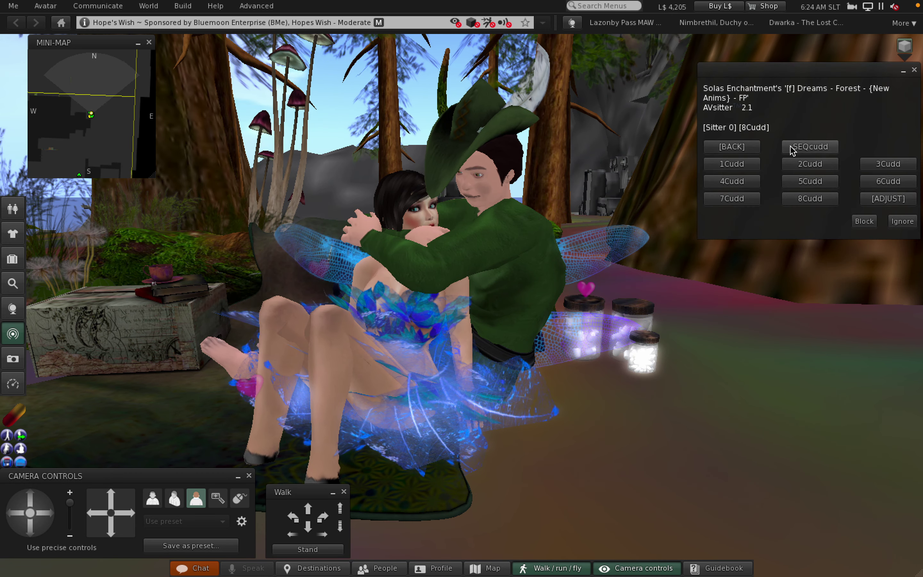
left_click(732, 164)
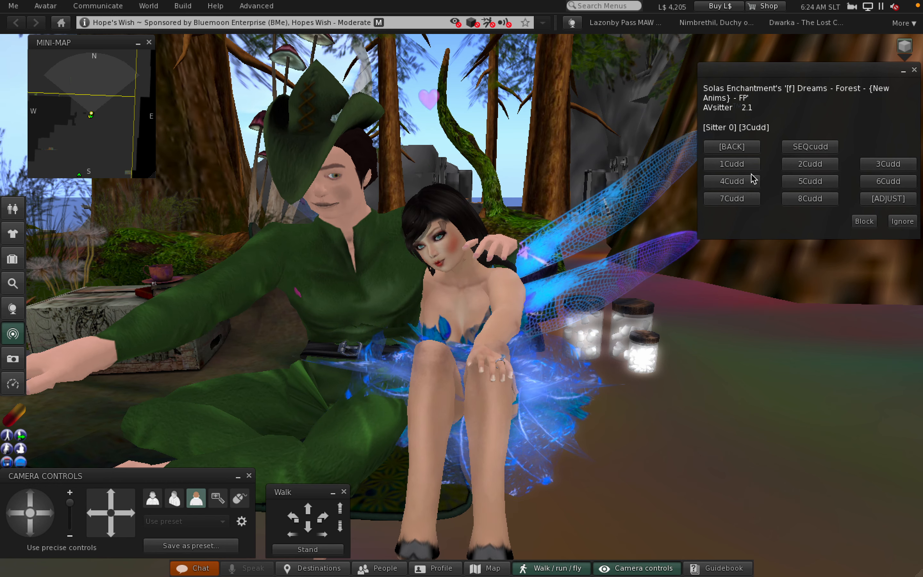
left_click(731, 181)
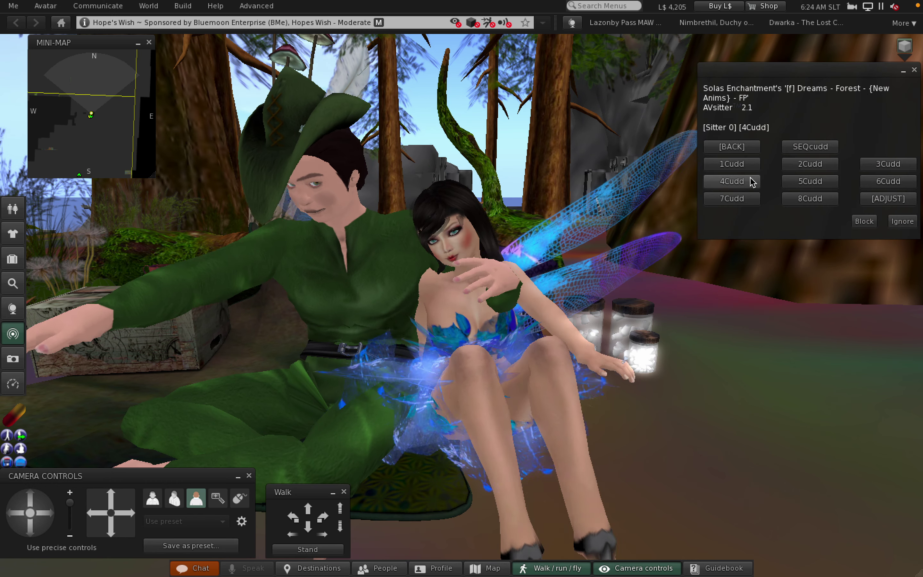
left_click(732, 181)
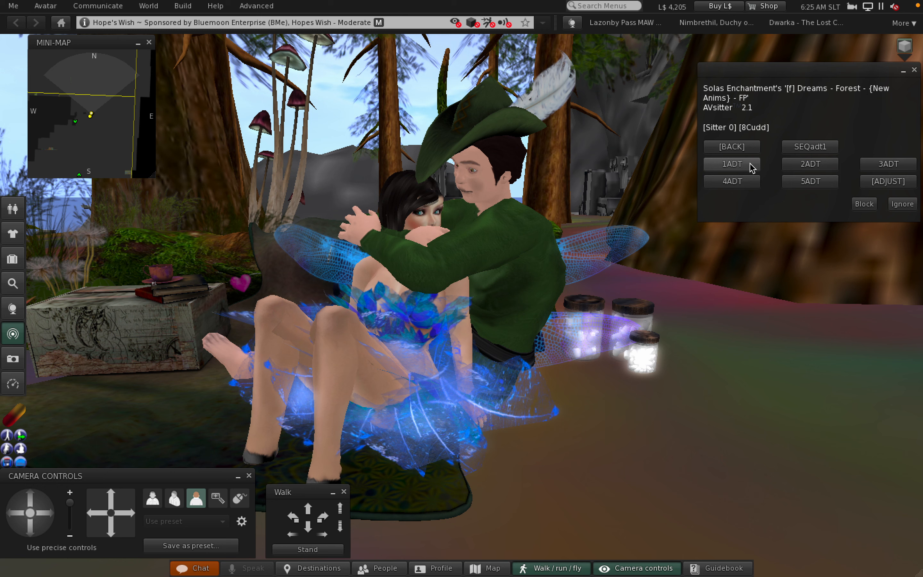
Play the 1ADT pose, then stand the avatar up from the shared seat via the Walk panel.
left_click(732, 164)
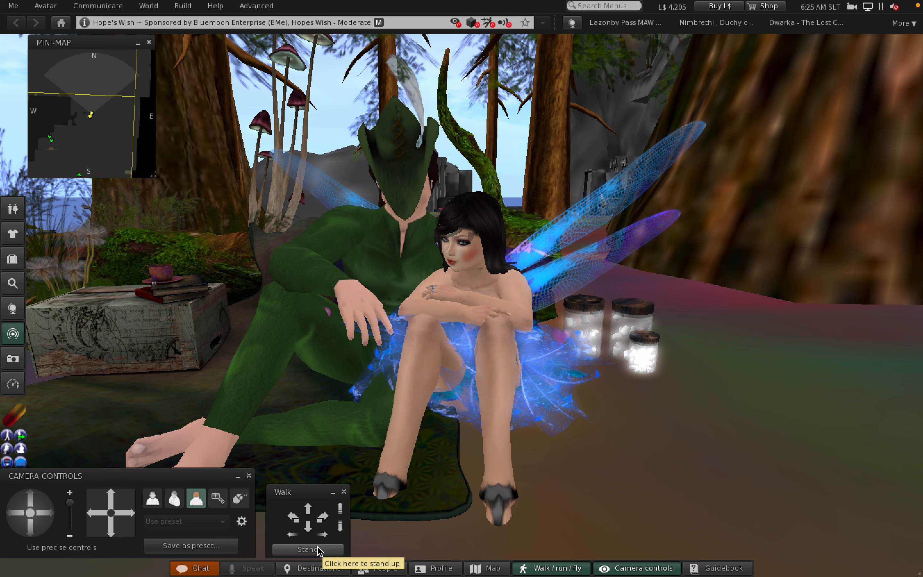
left_click(308, 548)
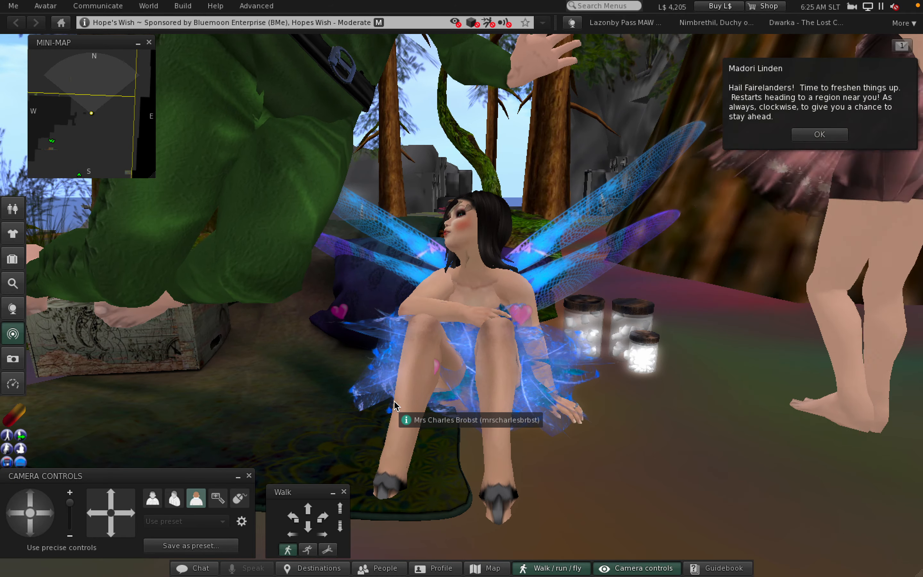
Walk the avatar forward across the grassy woodland of Ondheim toward the gateway.
left_click(819, 134)
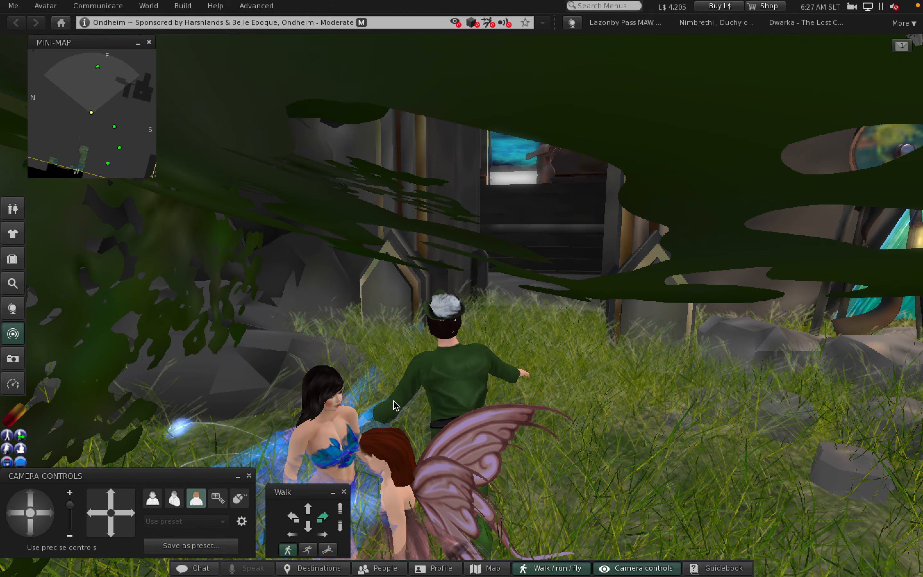
key("W")
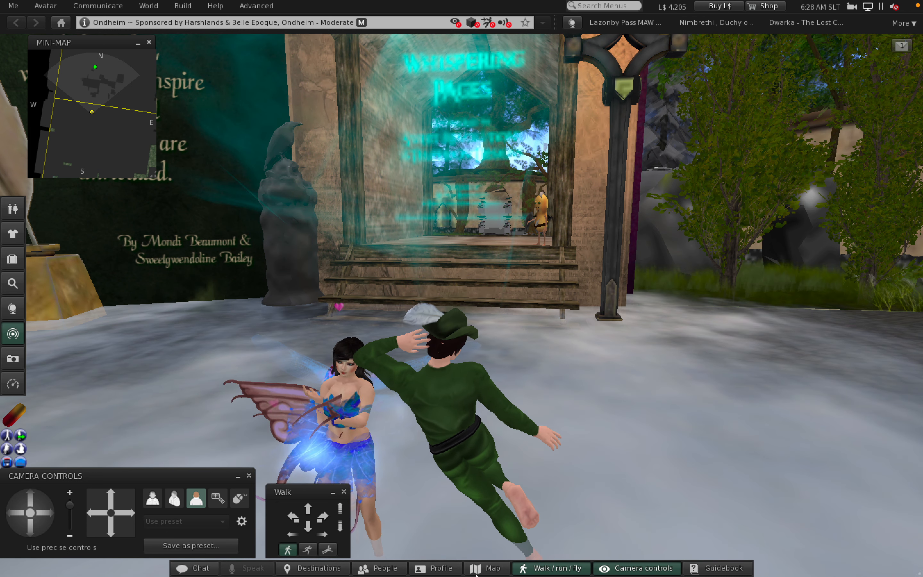
Bring up the World Map at the Whispering Pages gate to review the route.
left_click(491, 568)
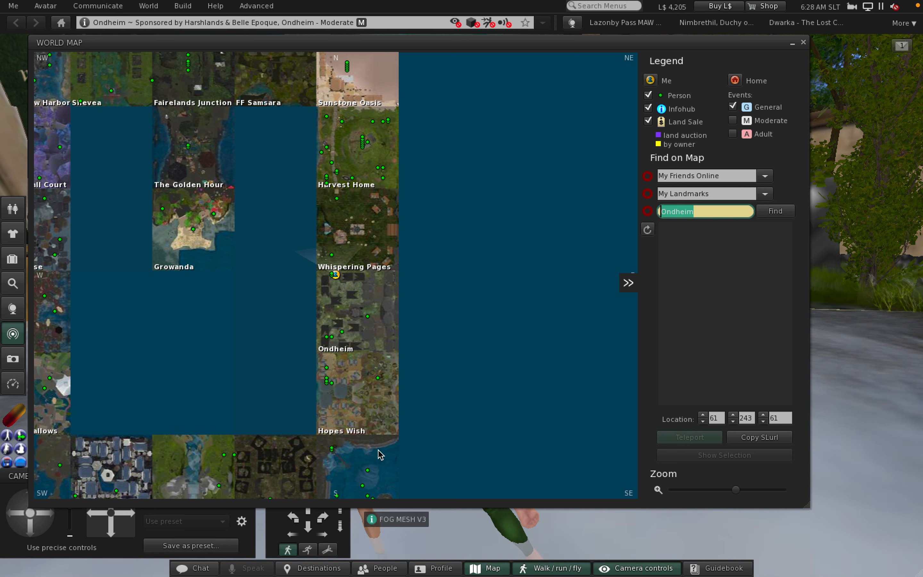
mouse_move(362, 404)
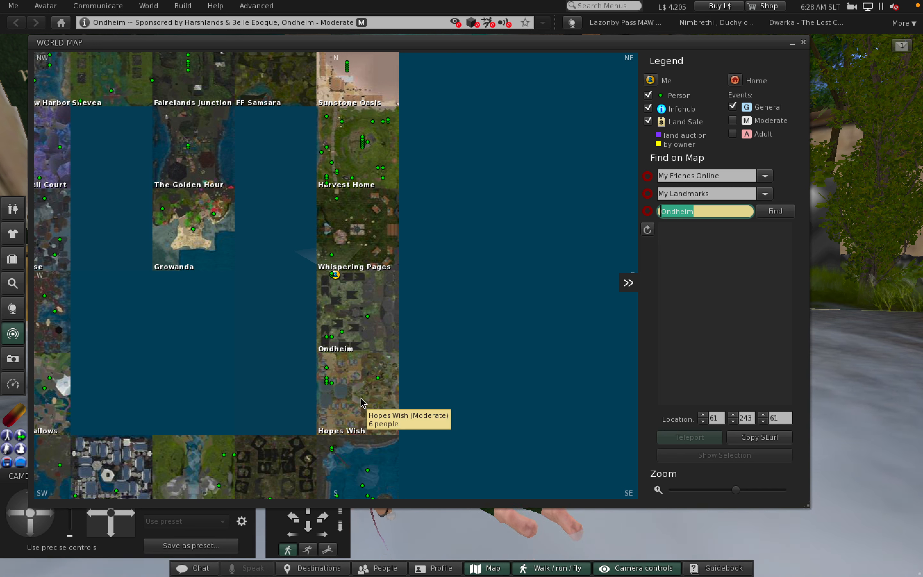
mouse_move(354, 465)
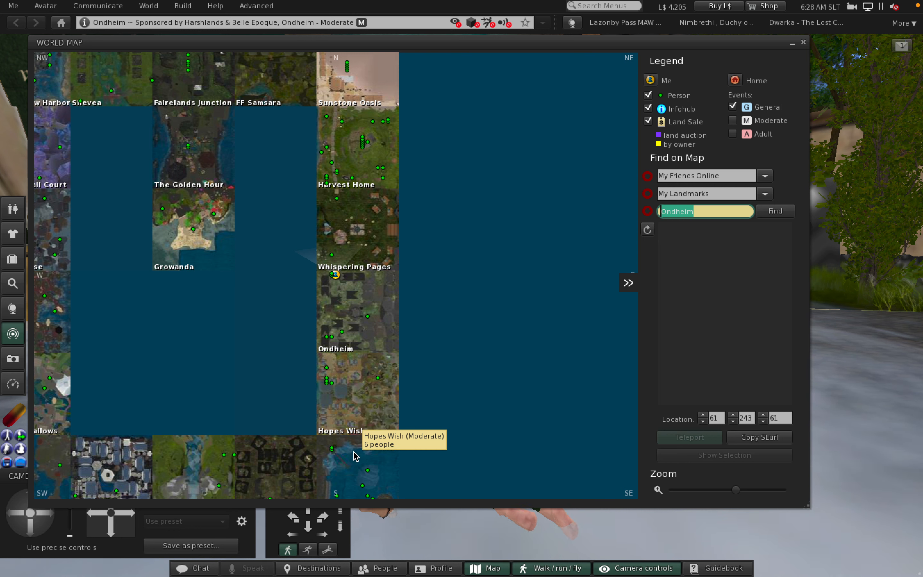
mouse_move(359, 390)
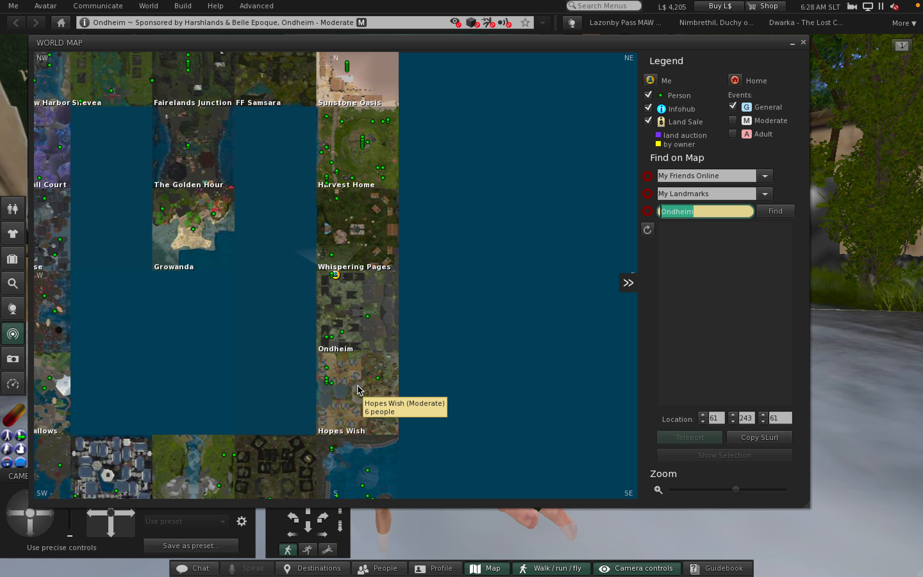
mouse_move(357, 318)
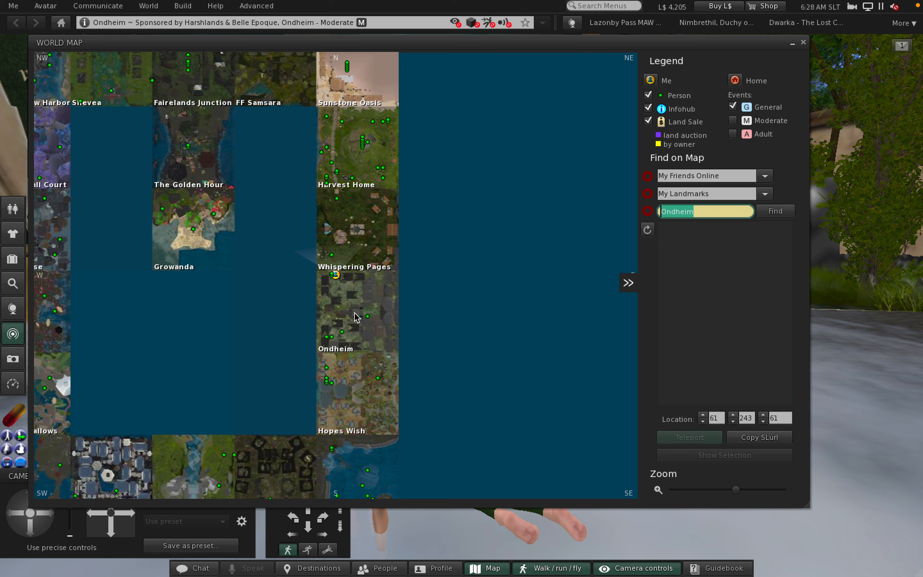
mouse_move(358, 318)
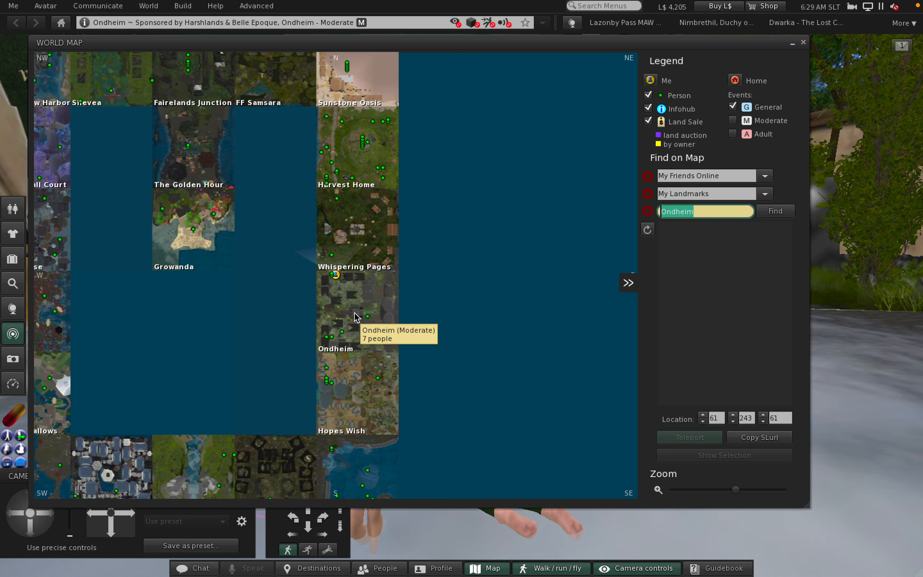
mouse_move(355, 308)
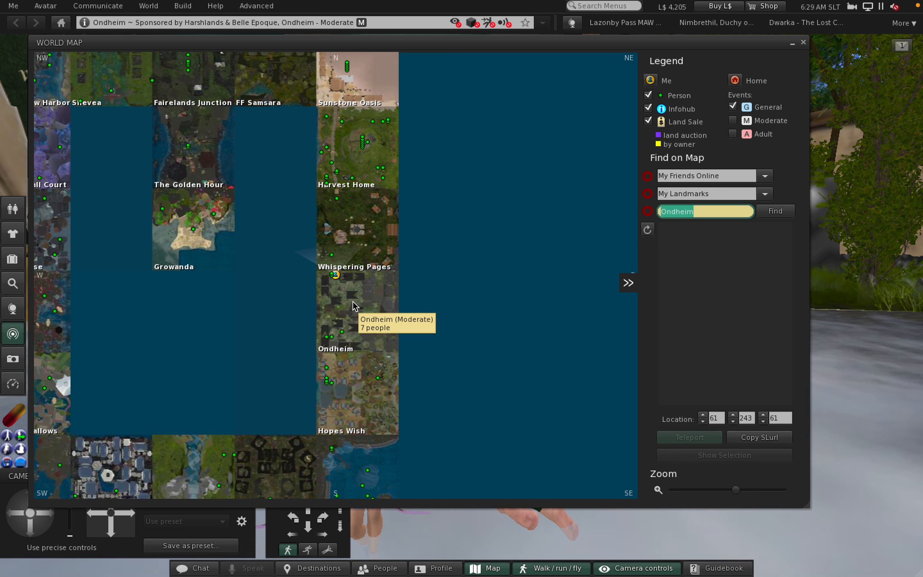
mouse_move(372, 318)
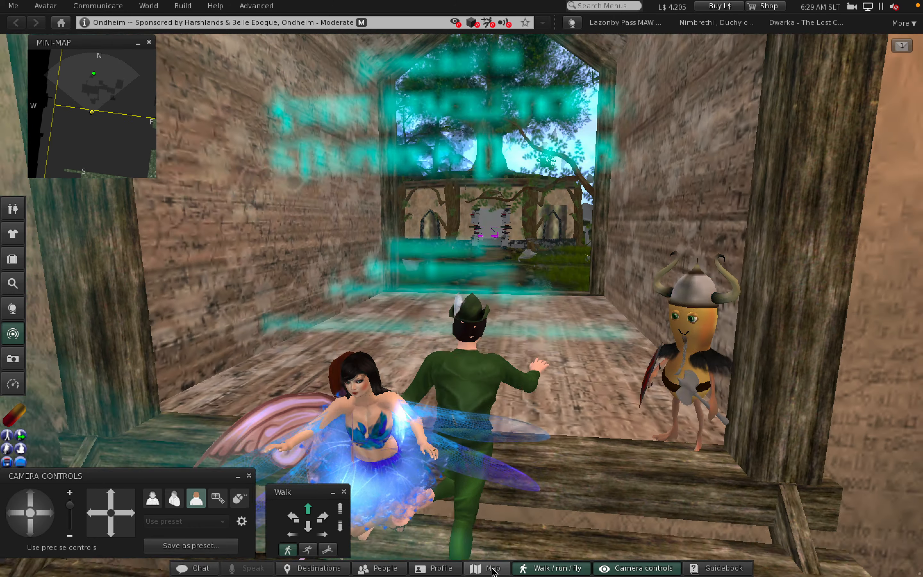
Walk forward through the glowing gate from Ondheim into Whispering Pages.
key("W")
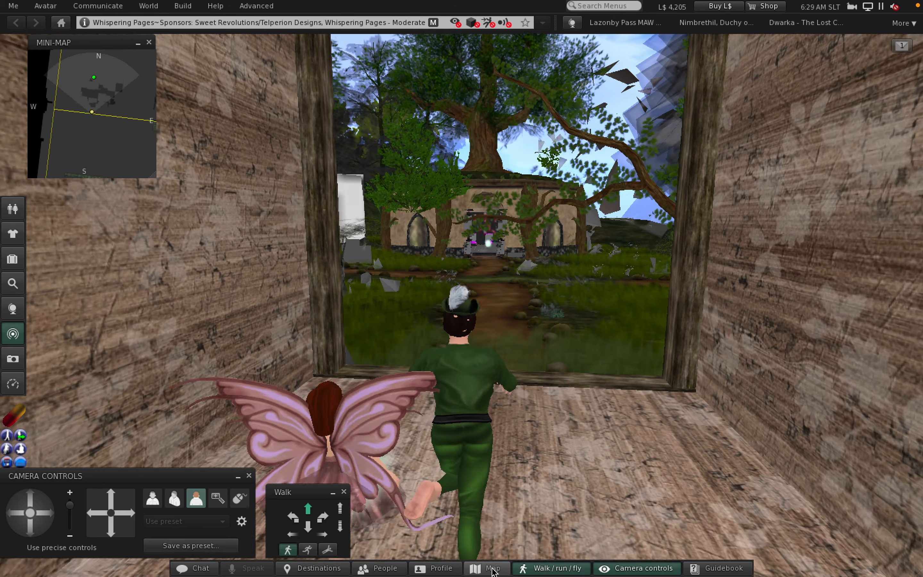